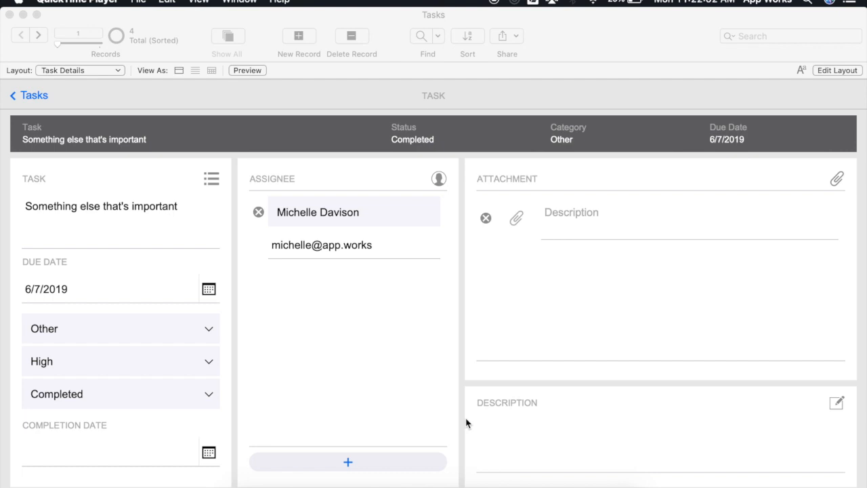
mouse_move(453, 428)
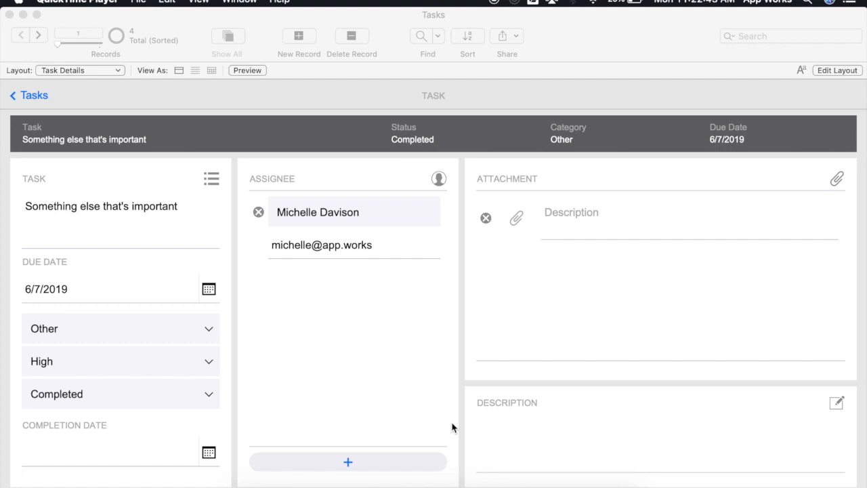
mouse_move(347, 468)
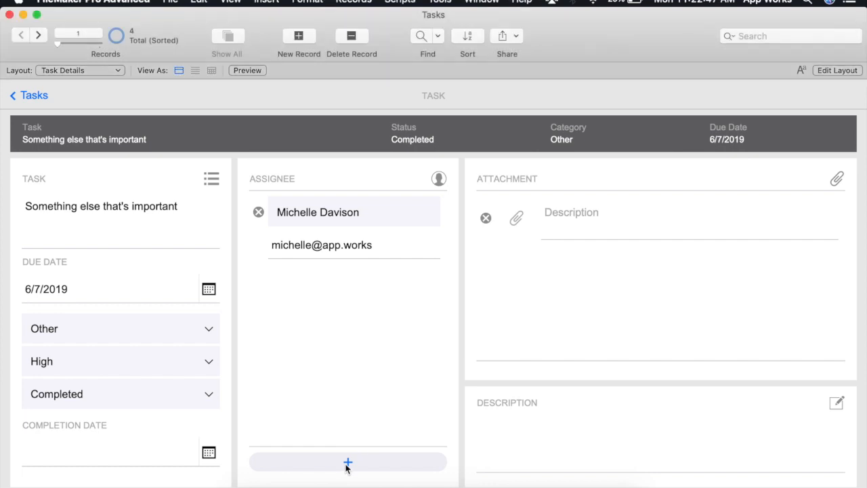
click(347, 460)
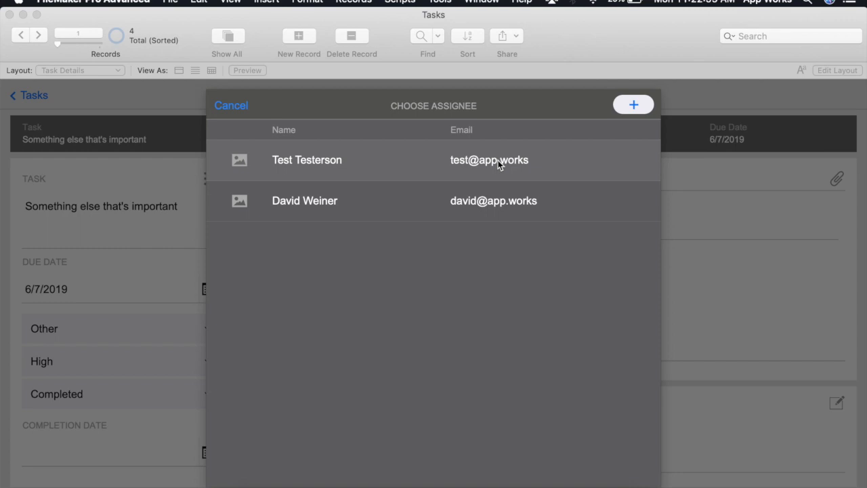
mouse_move(528, 175)
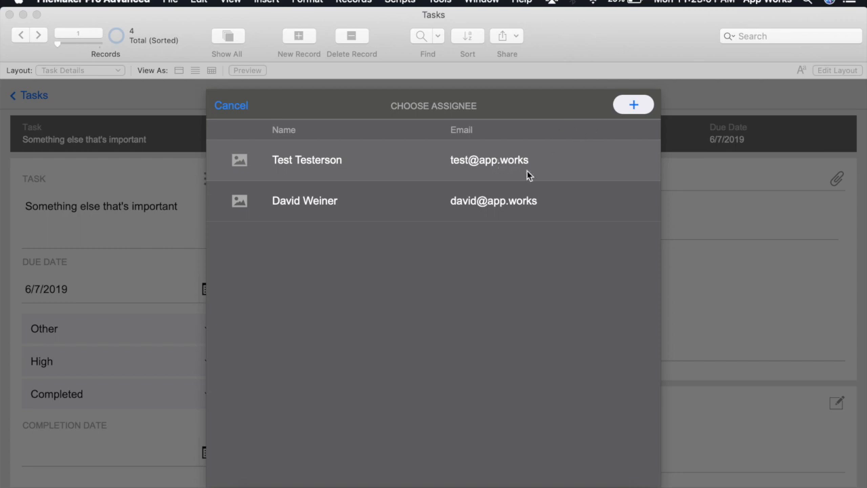
mouse_move(792, 253)
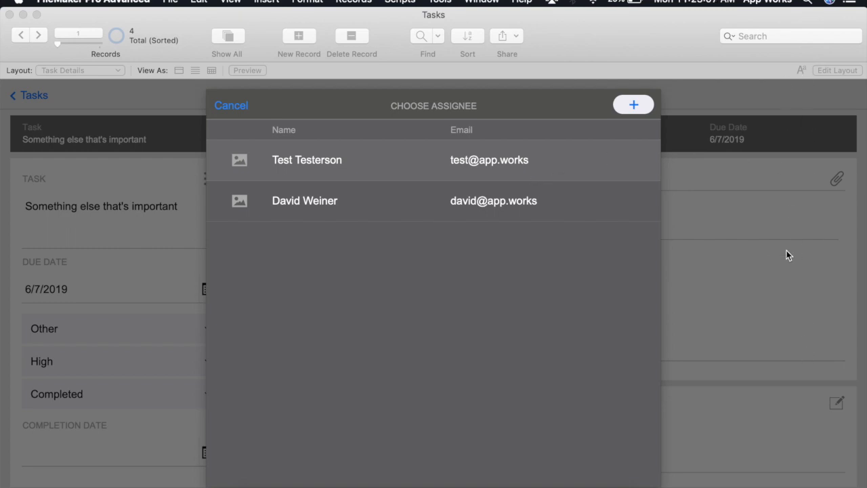
mouse_move(94, 311)
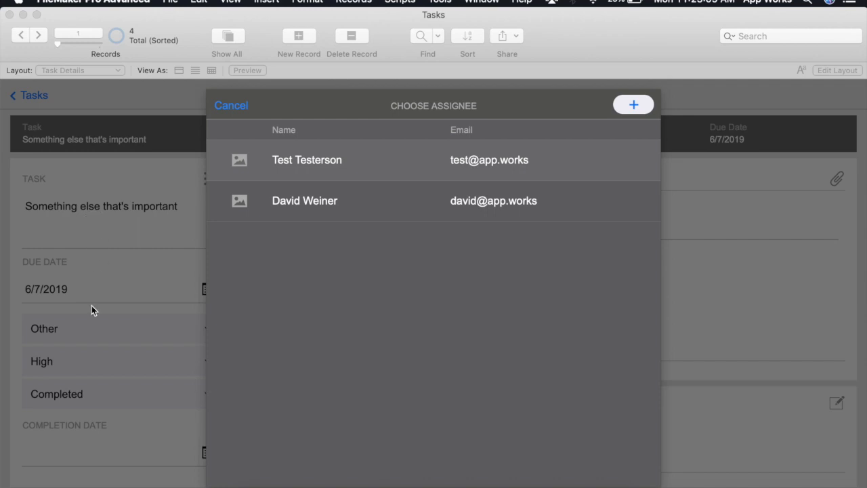
mouse_move(455, 306)
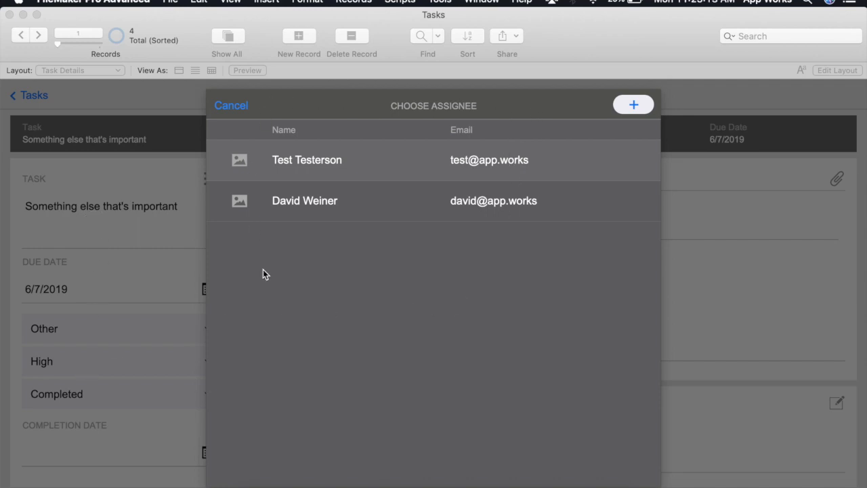
mouse_move(247, 125)
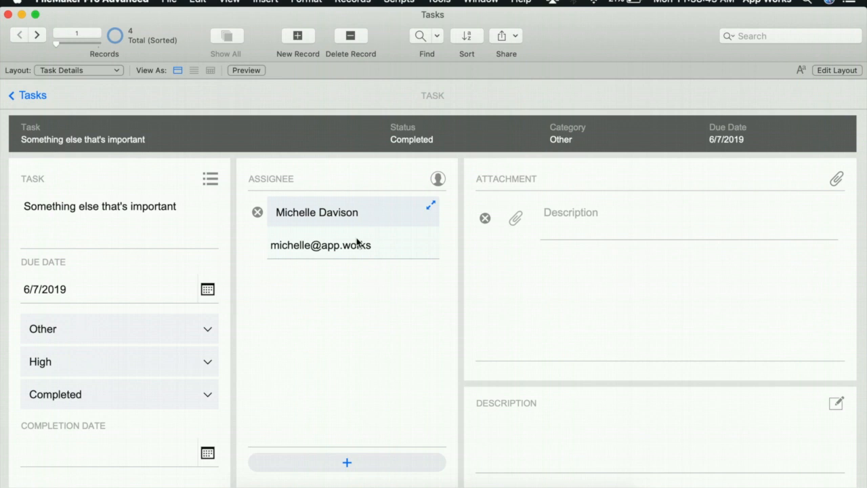
mouse_move(355, 244)
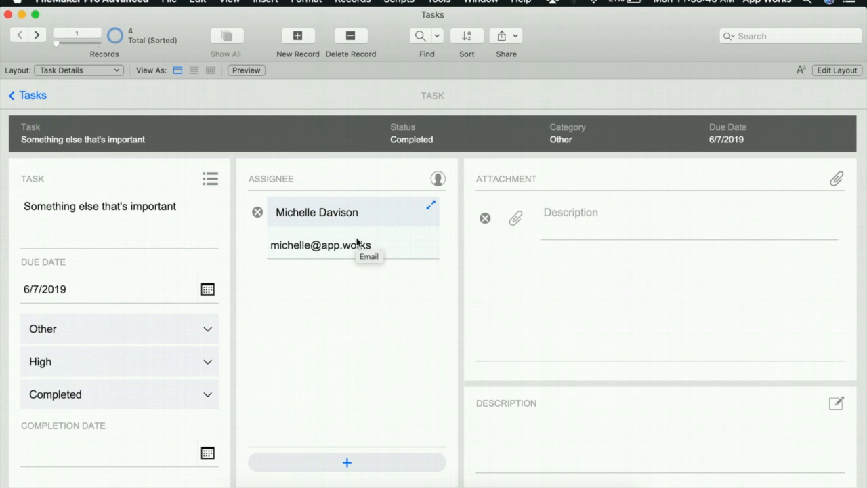
mouse_move(350, 293)
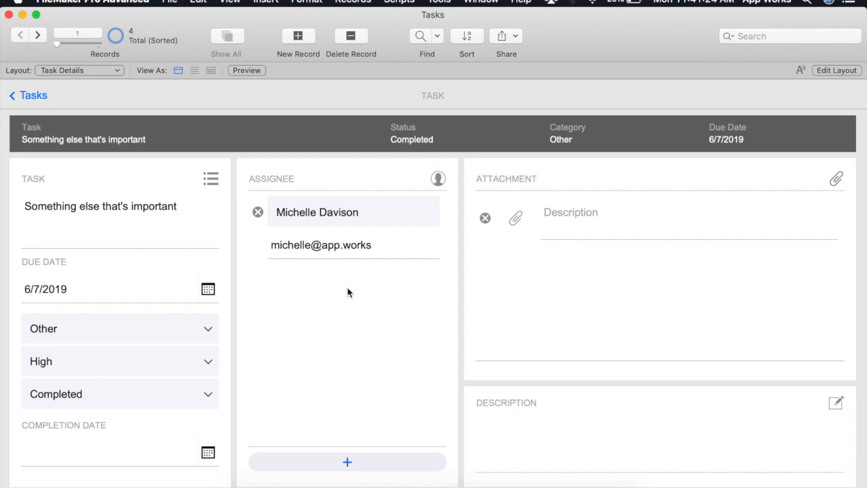
mouse_move(352, 233)
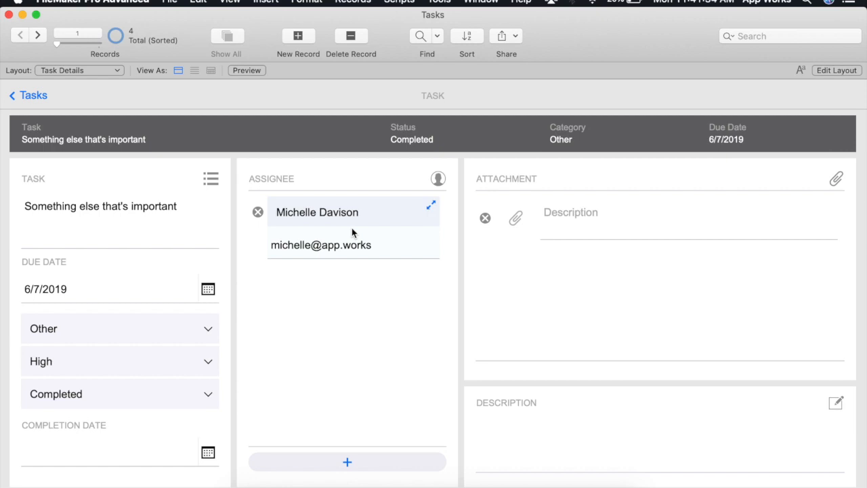
- Leave the assignee chooser and show the Script Workspace with the Tasks scripts
click(398, 3)
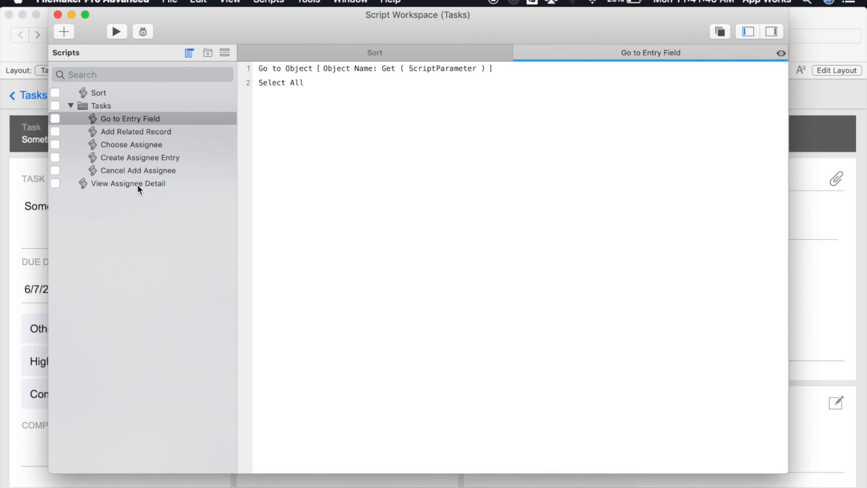
- Add a New Window step below the comment in the View Assignee Detail script
click(127, 183)
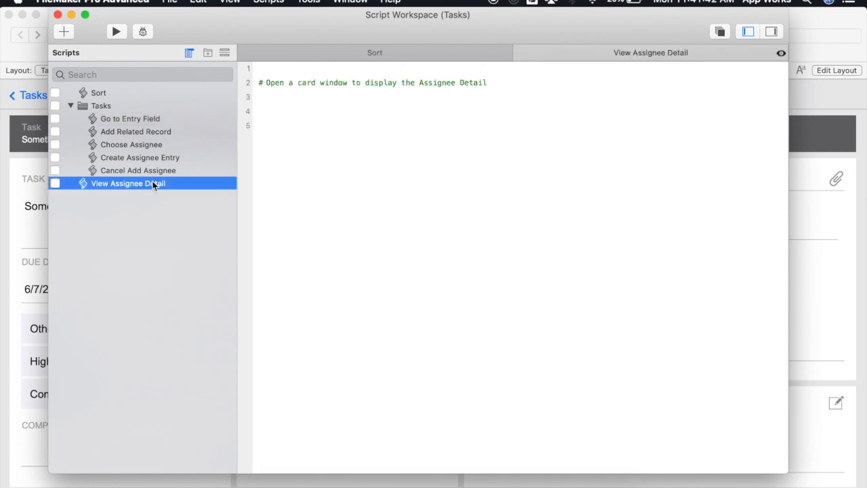
click(312, 98)
text(new w)
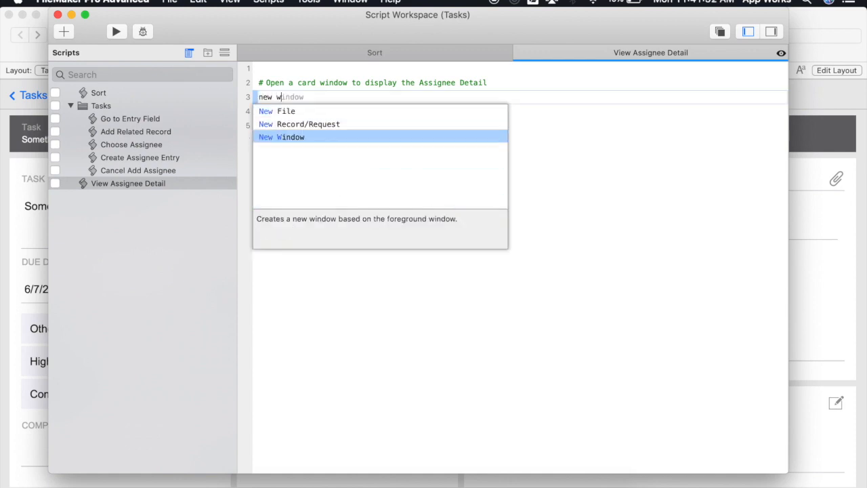
click(281, 137)
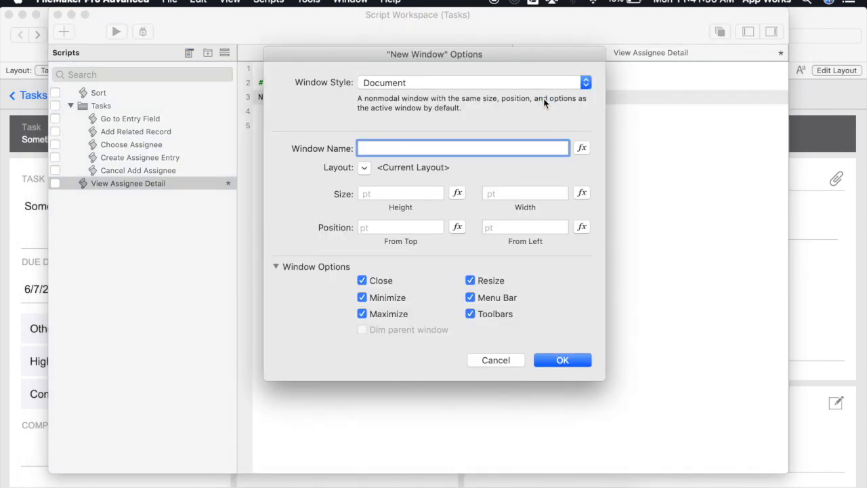
mouse_move(399, 94)
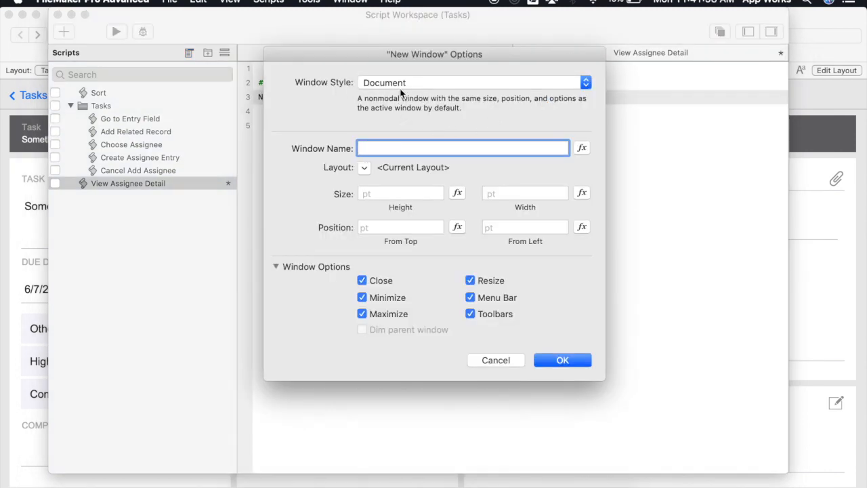
- Set the New Window step's window style to Card
click(472, 82)
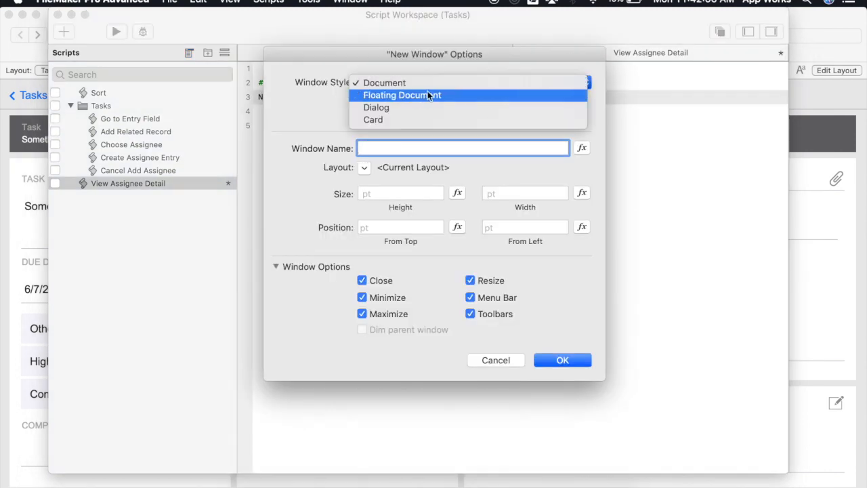
click(372, 119)
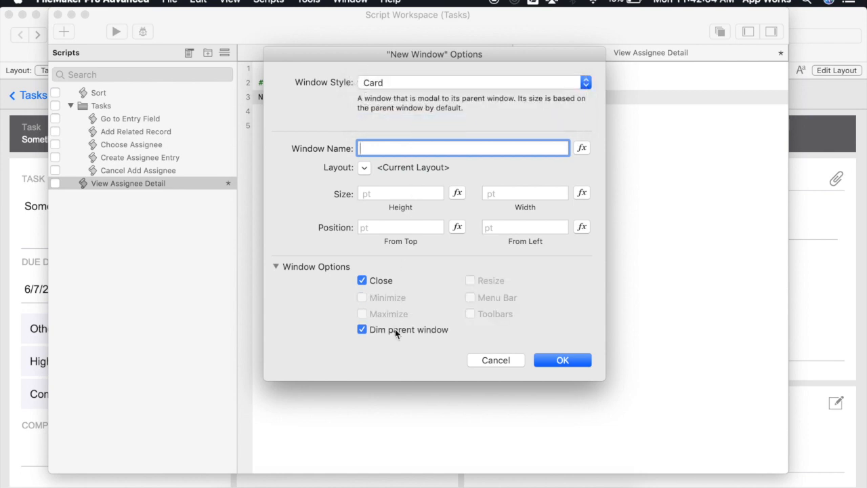
mouse_move(516, 341)
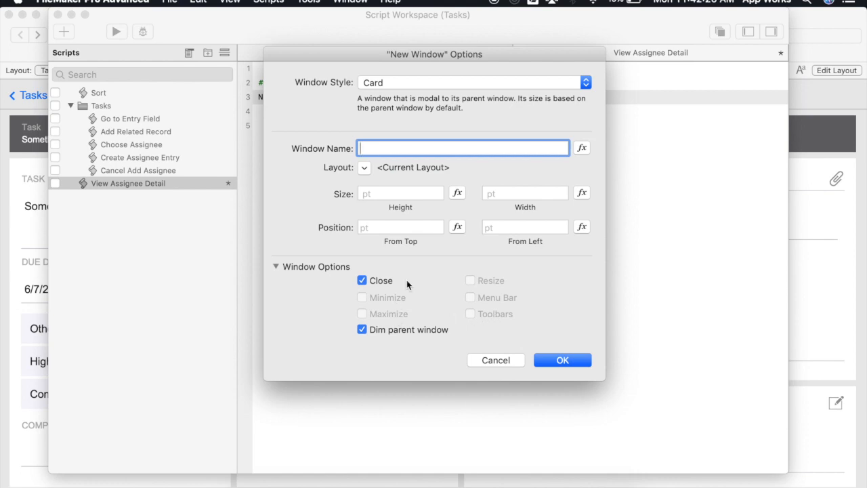
mouse_move(399, 284)
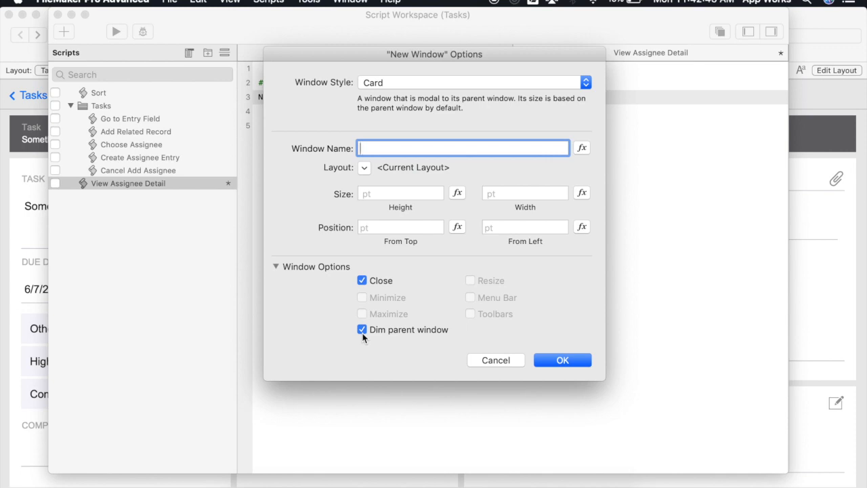
mouse_move(399, 285)
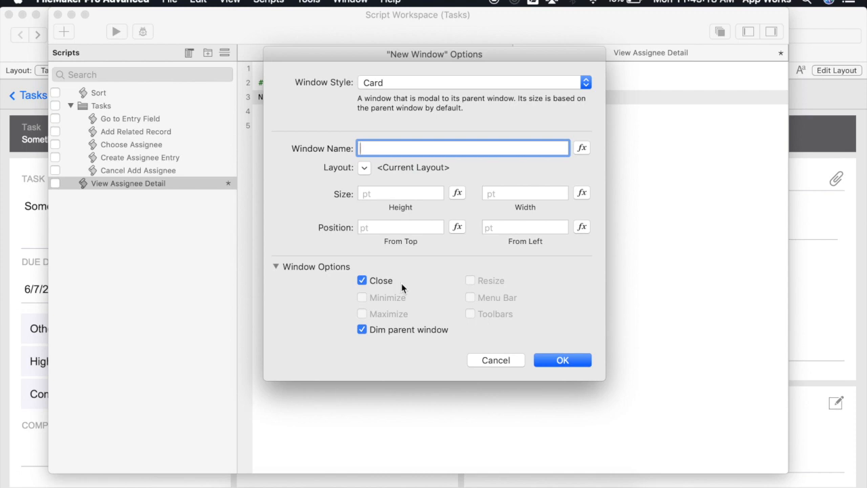
- Turn off the card window's Close option, leaving only Dim parent window, and reach its layout choices
click(362, 279)
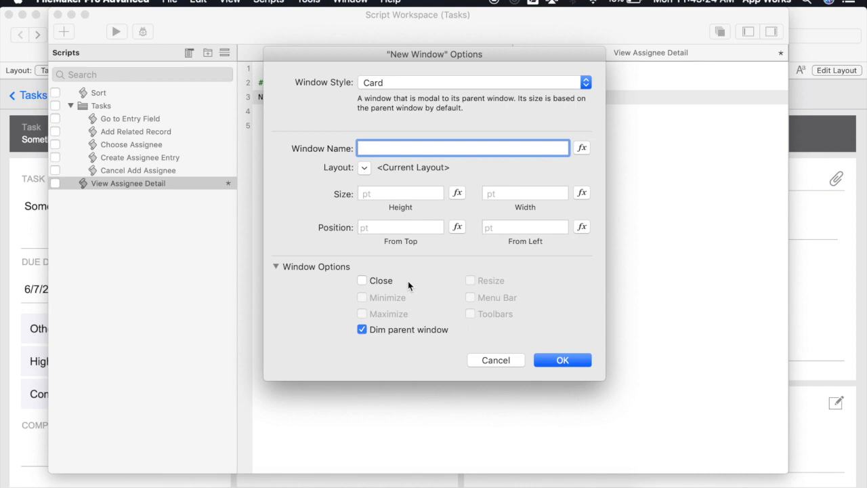
click(464, 148)
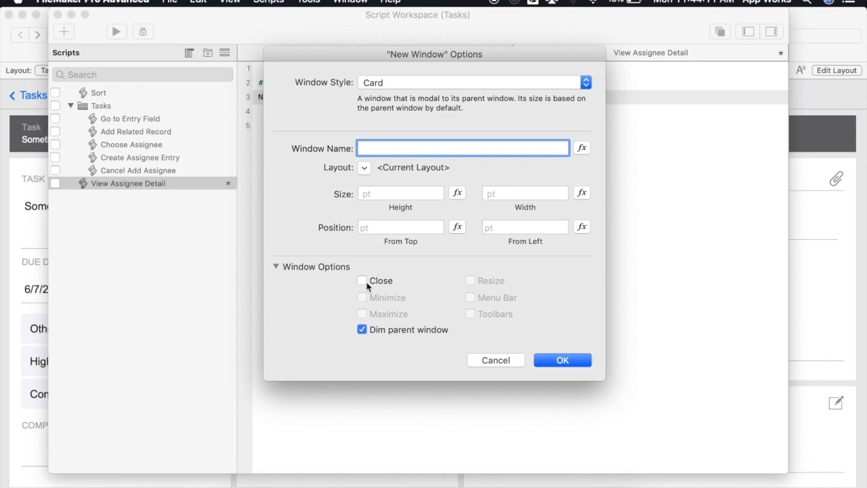
click(364, 281)
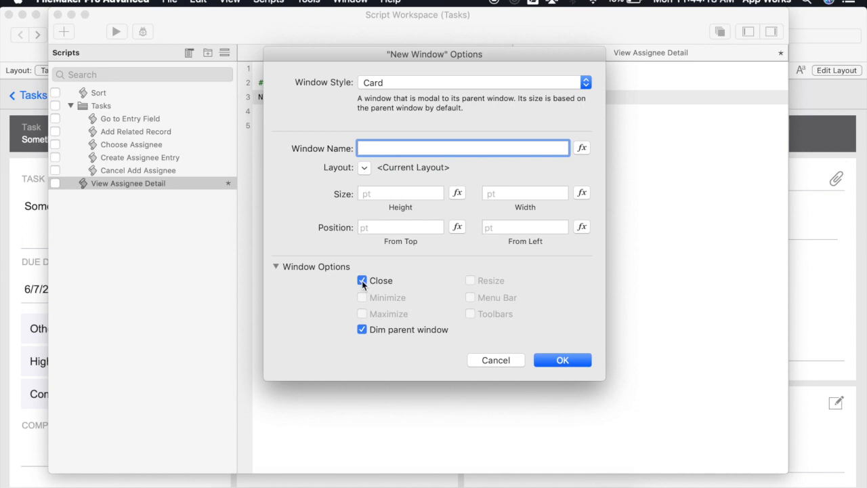
click(362, 280)
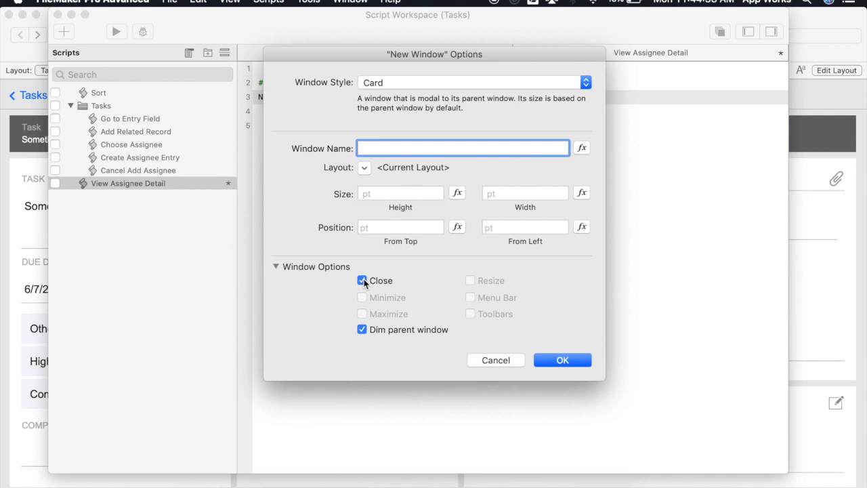
click(463, 147)
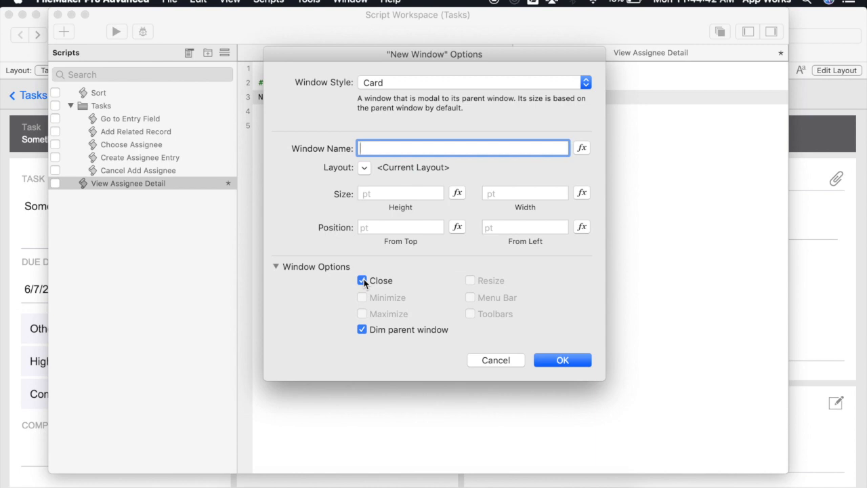
click(362, 281)
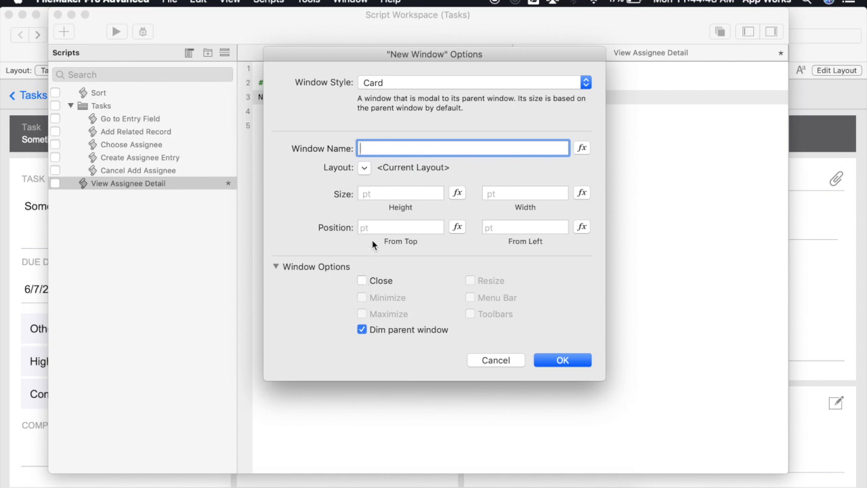
click(365, 168)
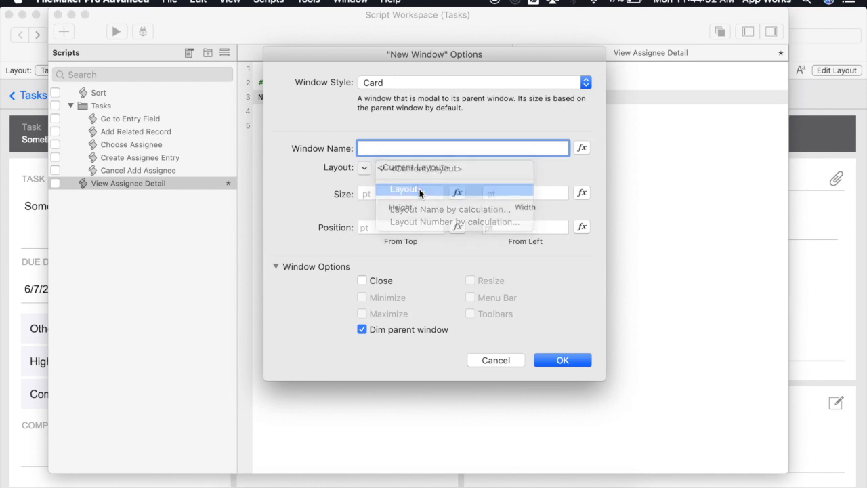
- Set the card window to show the Assignee Details [Card] layout
click(404, 190)
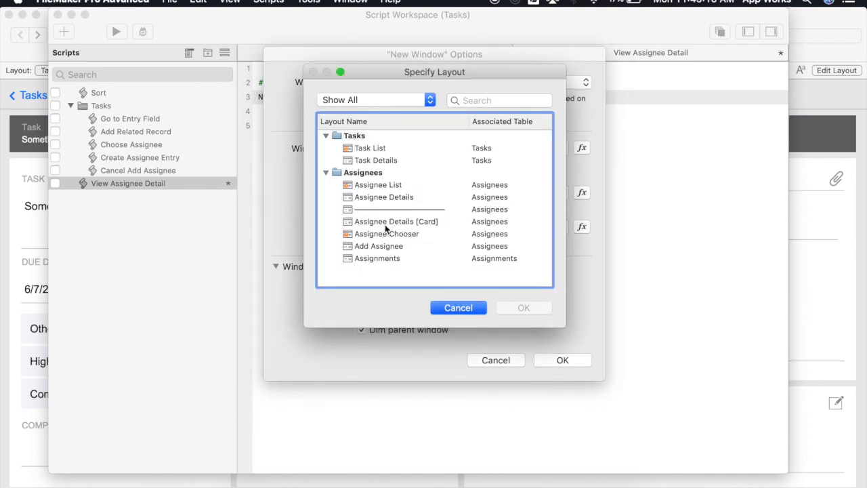
click(396, 222)
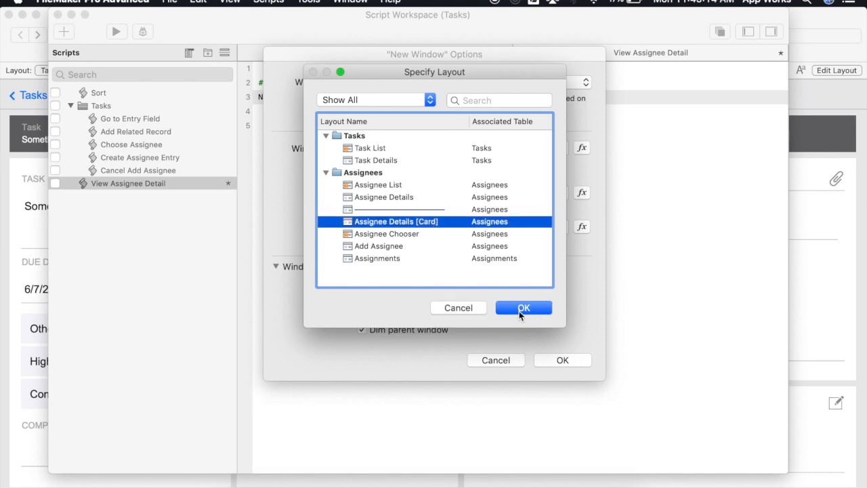
click(523, 308)
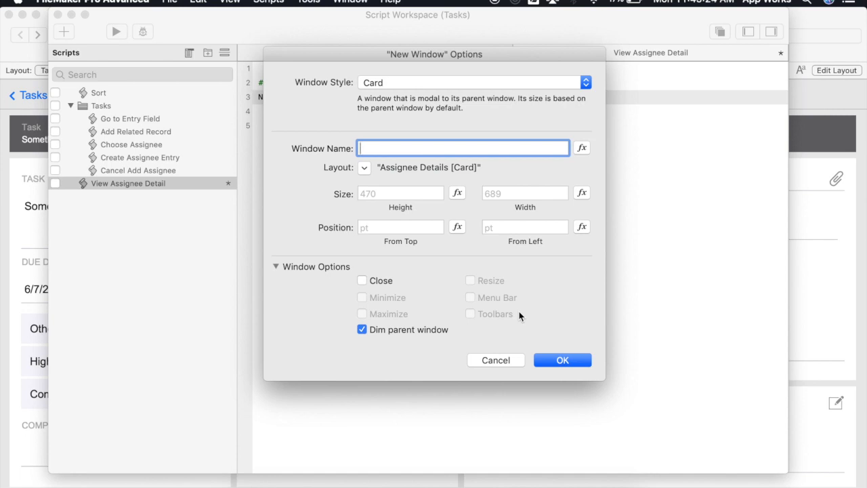
mouse_move(521, 315)
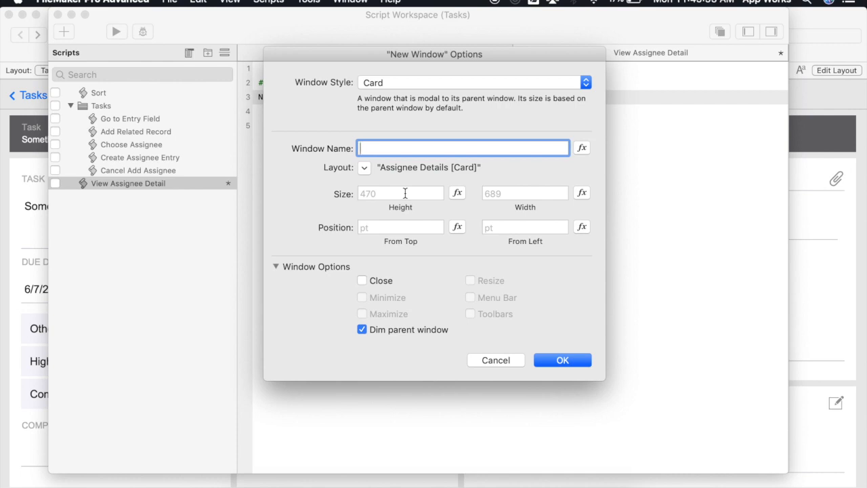
mouse_move(568, 218)
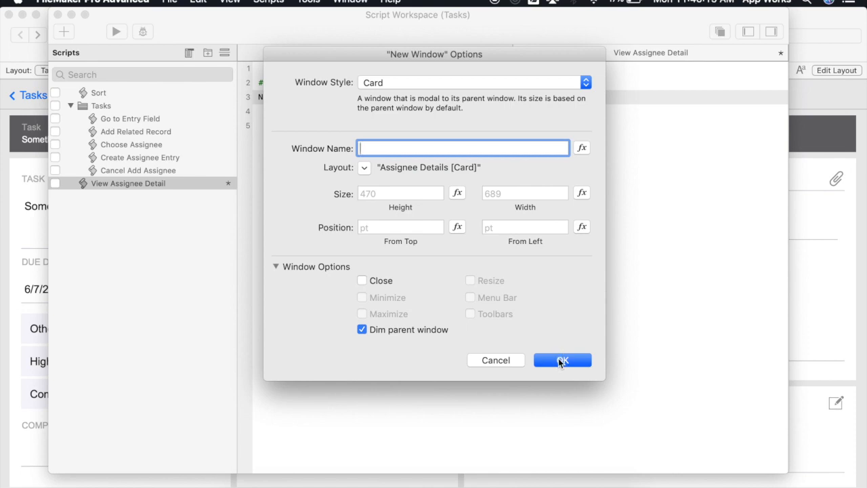
- Confirm the window settings and point the Set Field step at Assignees::PrimaryKey
click(561, 361)
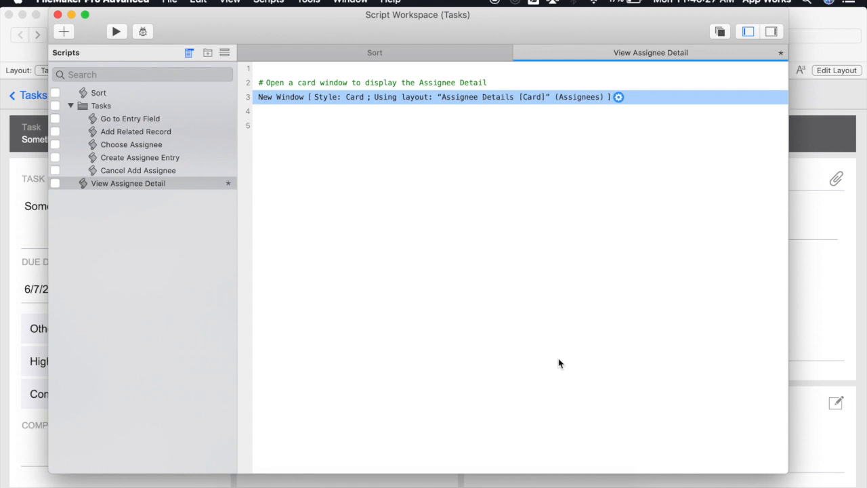
mouse_move(508, 100)
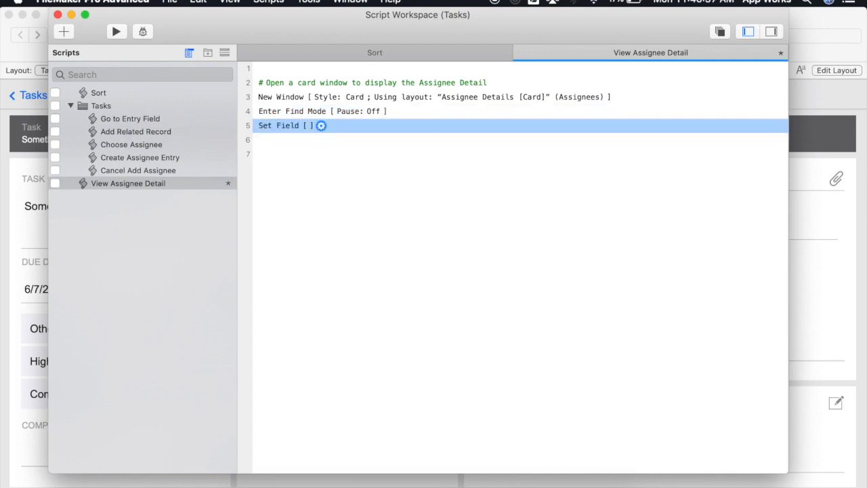
click(321, 125)
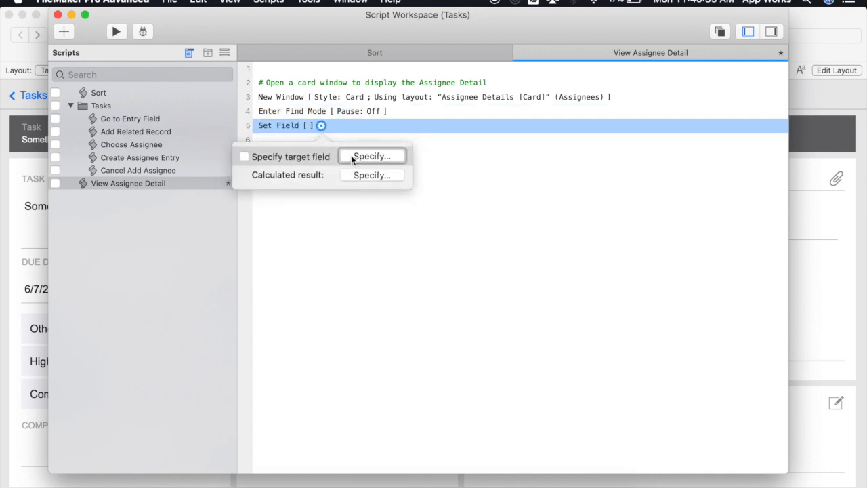
click(372, 155)
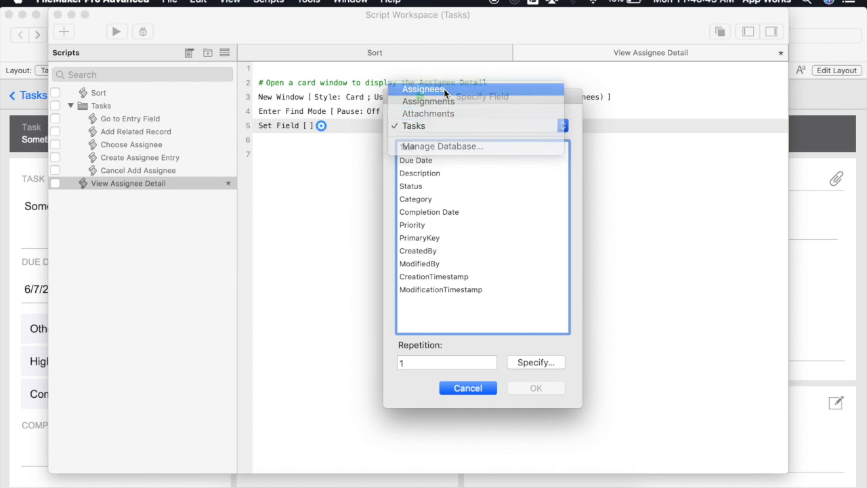
click(423, 89)
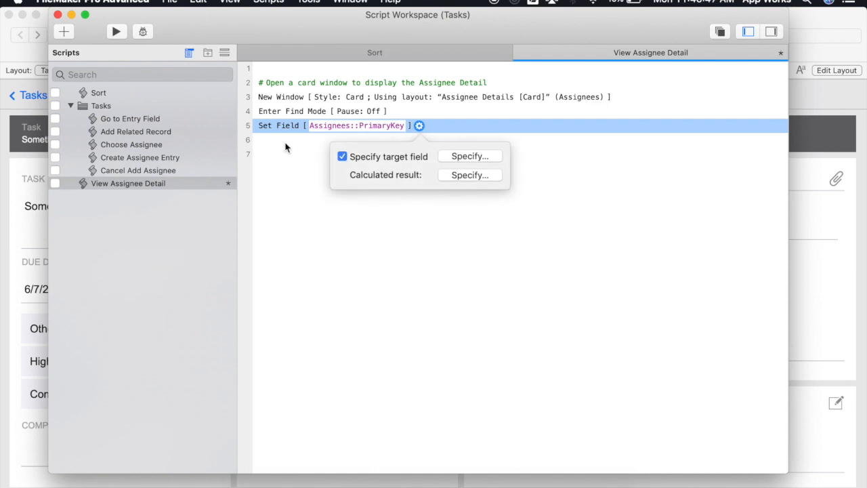
text(pf)
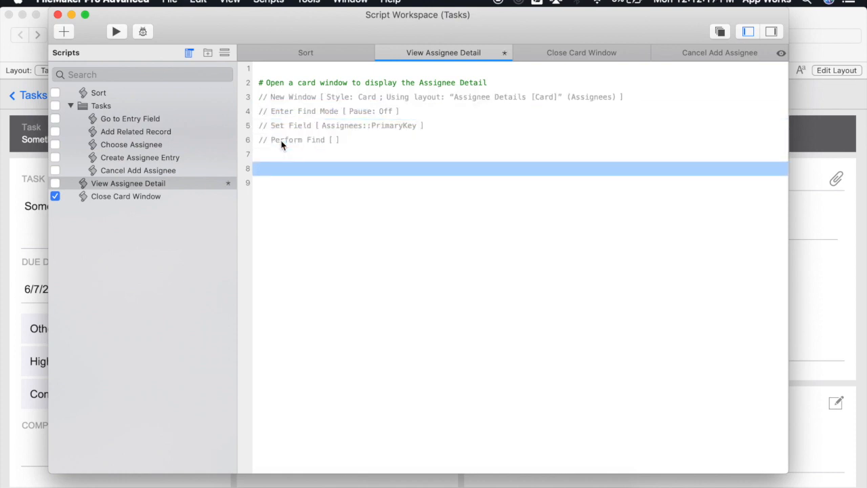
- Add a Go to Related Record step (gtrr) getting related records from Assignees
text(gtrr)
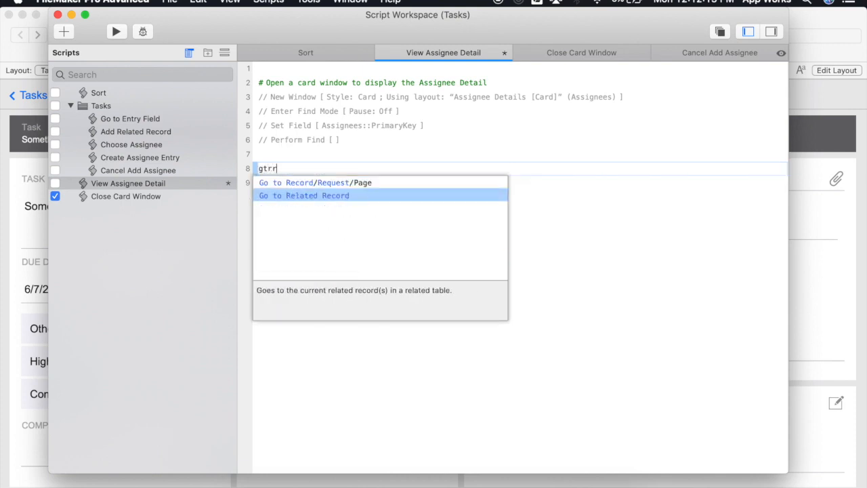
click(304, 195)
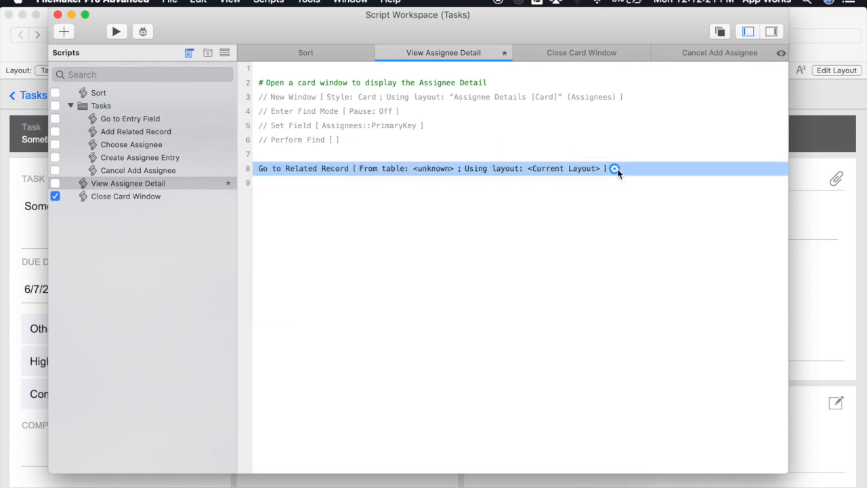
click(615, 168)
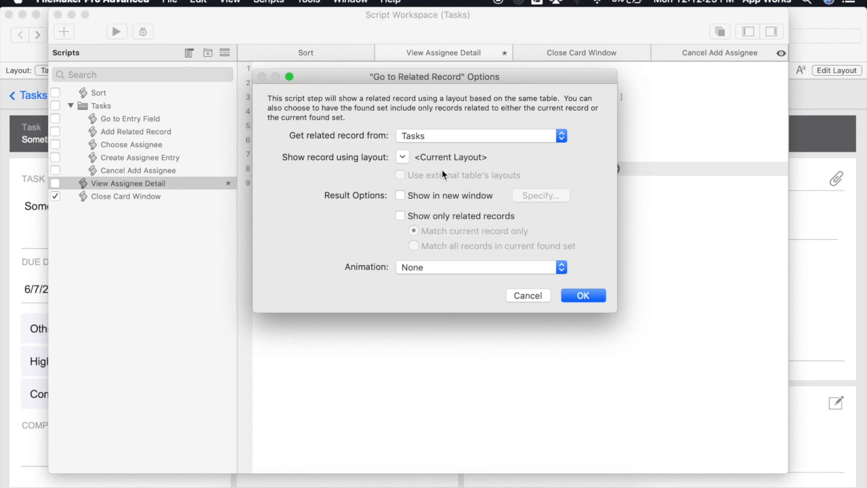
mouse_move(446, 142)
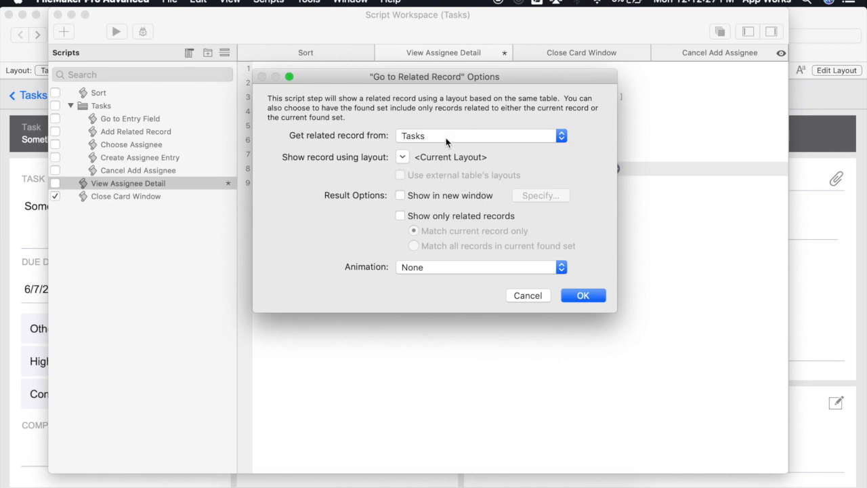
click(481, 135)
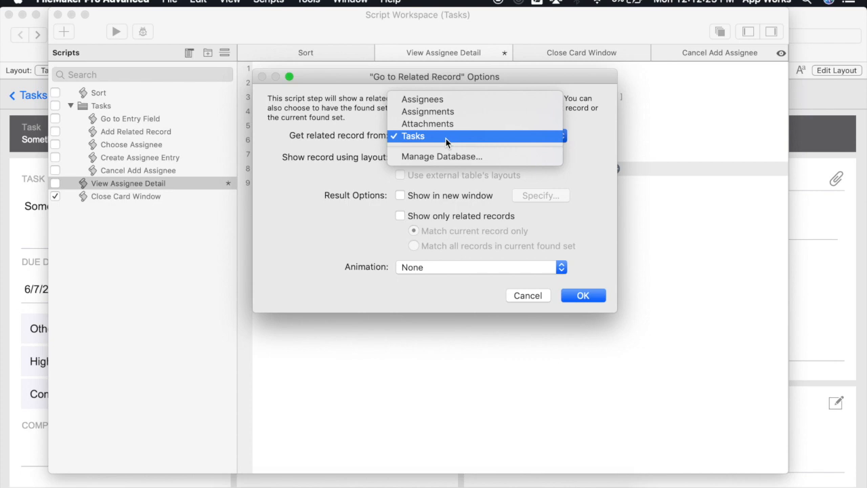
mouse_move(423, 99)
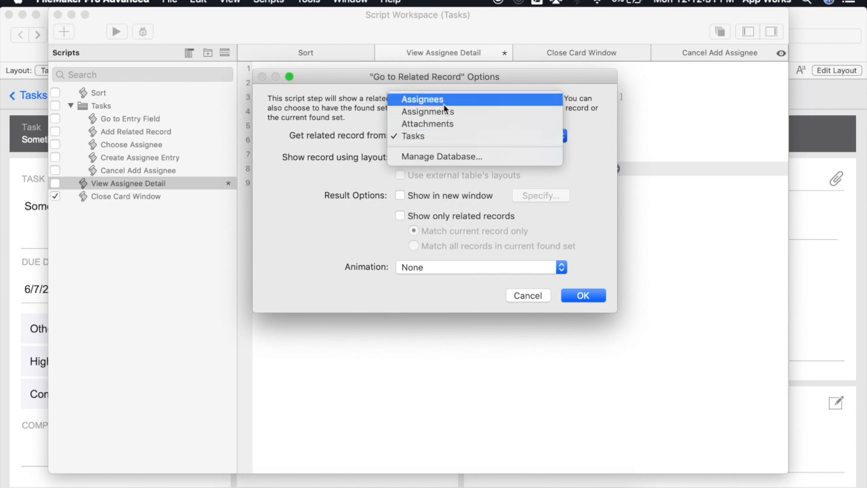
click(423, 99)
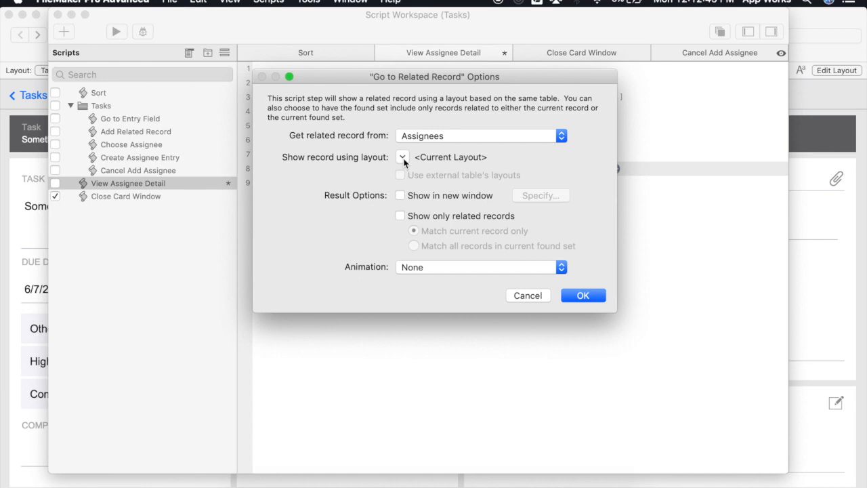
mouse_move(400, 198)
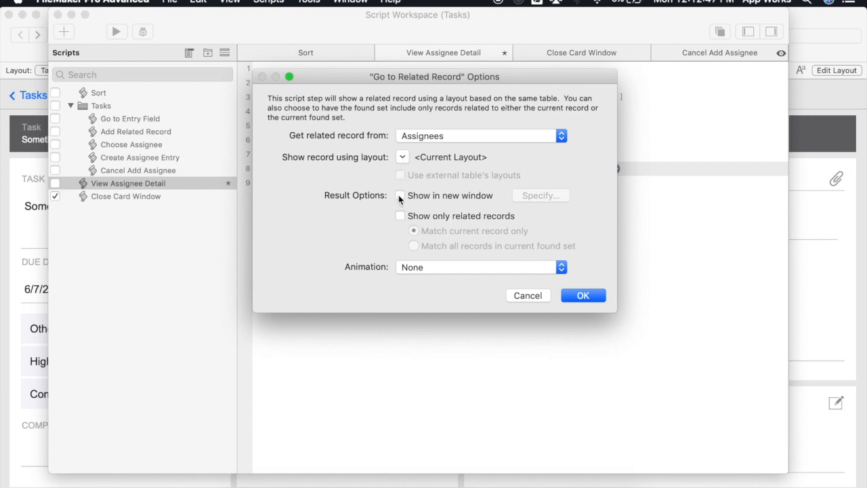
- Show the related record in a new Card-style window
click(400, 196)
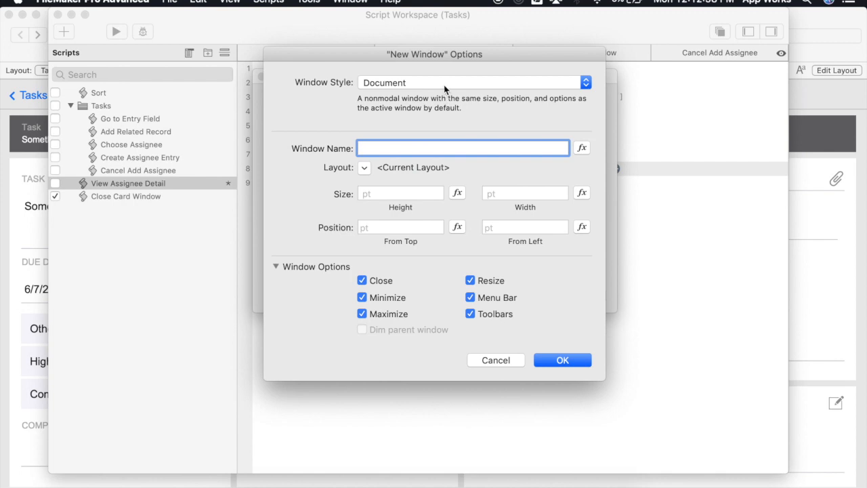
click(472, 83)
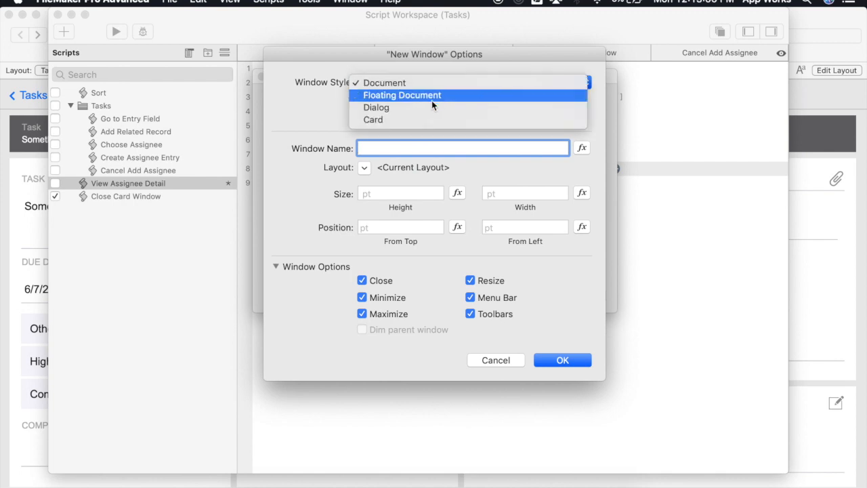
click(375, 120)
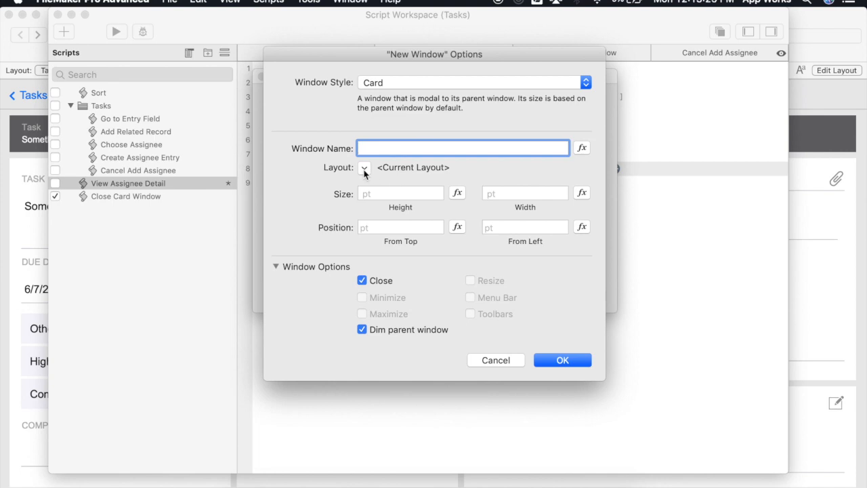
click(365, 168)
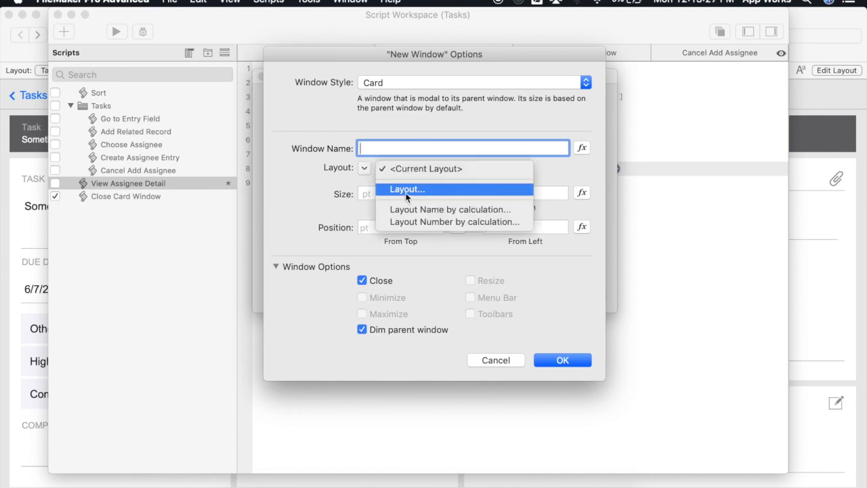
click(406, 190)
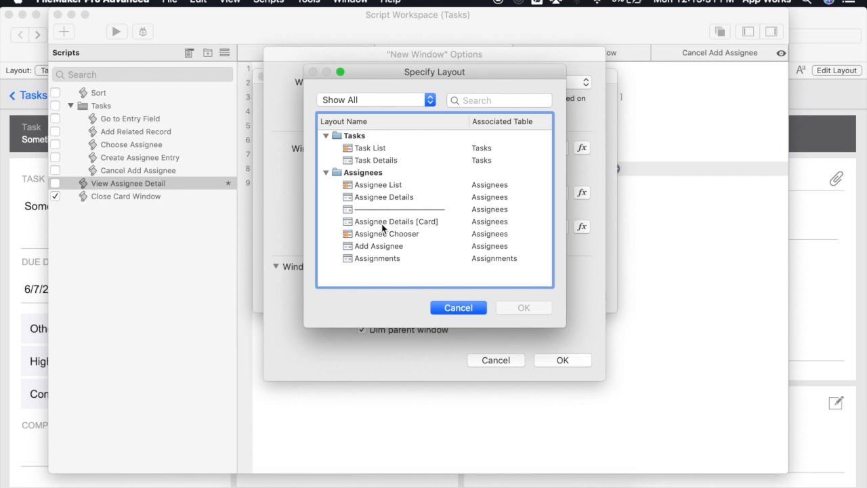
- Give the card the Assignee Details [Card] layout with no Close option and confirm
click(397, 223)
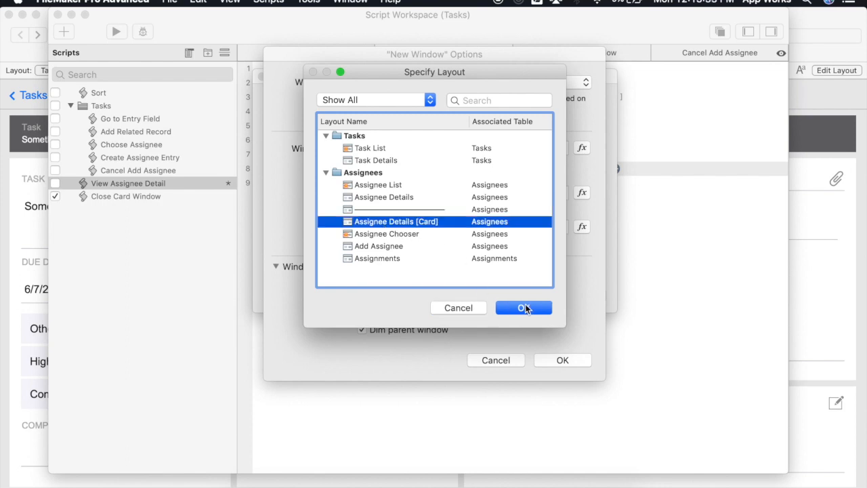
click(523, 307)
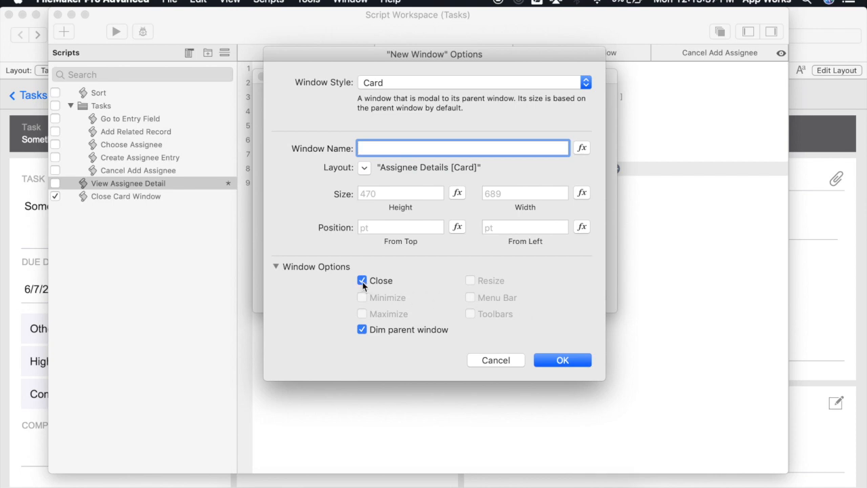
click(361, 281)
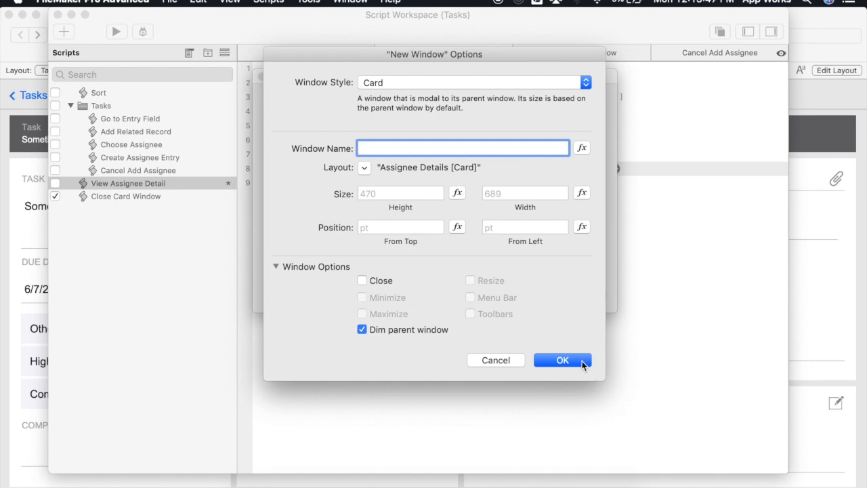
click(561, 360)
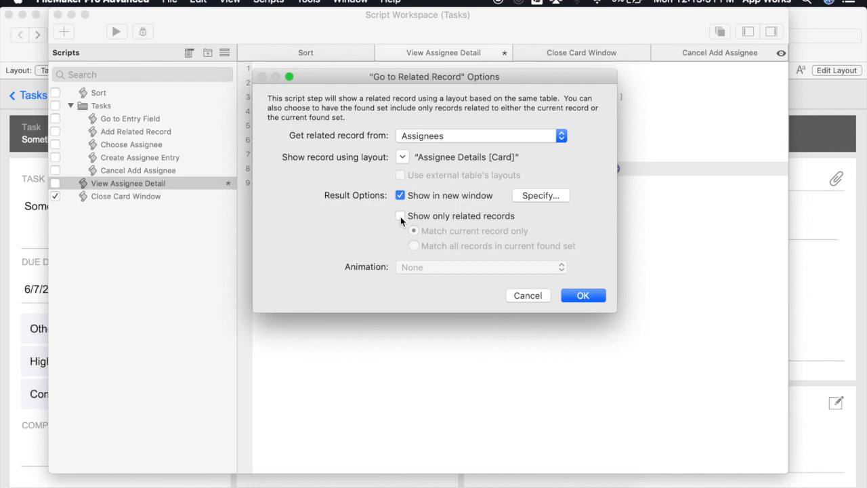
- Show only records related to the current task and confirm the step's settings
click(400, 216)
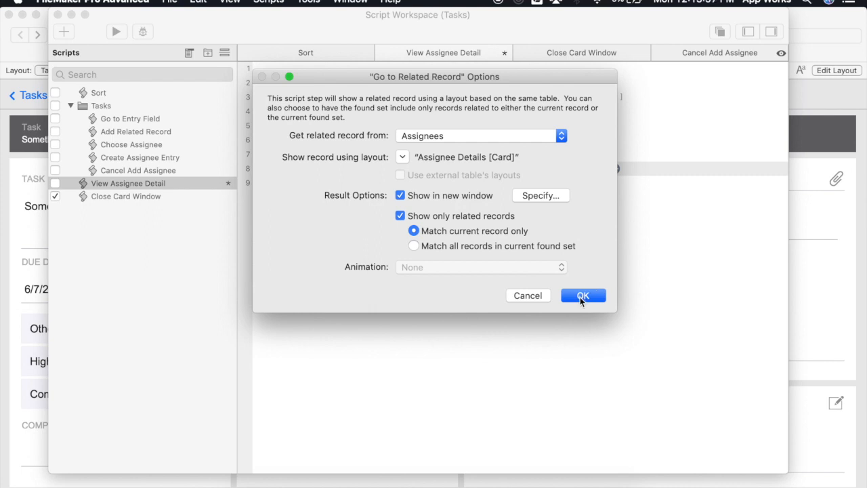
click(583, 296)
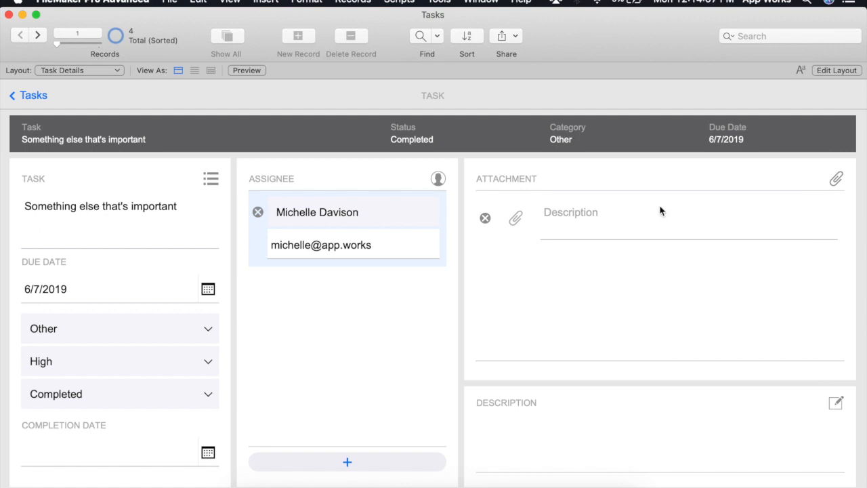
- Enter Layout mode and switch to the Assignee Details [Card] layout to review its fields
click(837, 70)
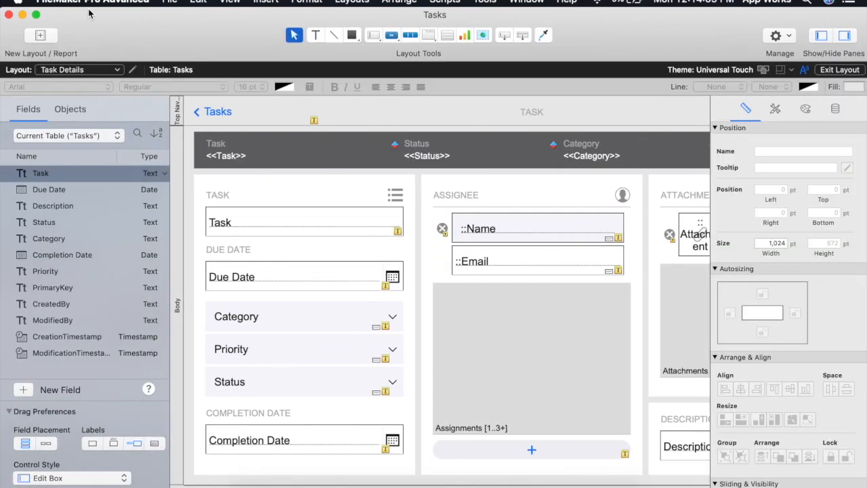
click(79, 69)
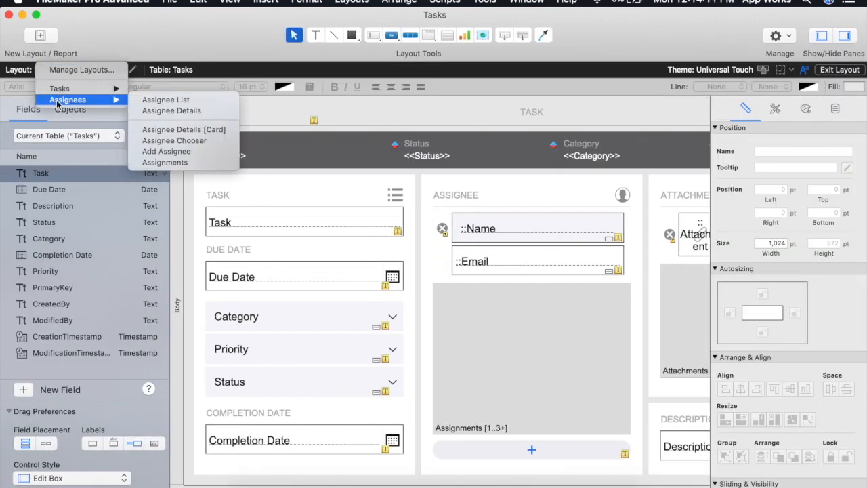
mouse_move(185, 131)
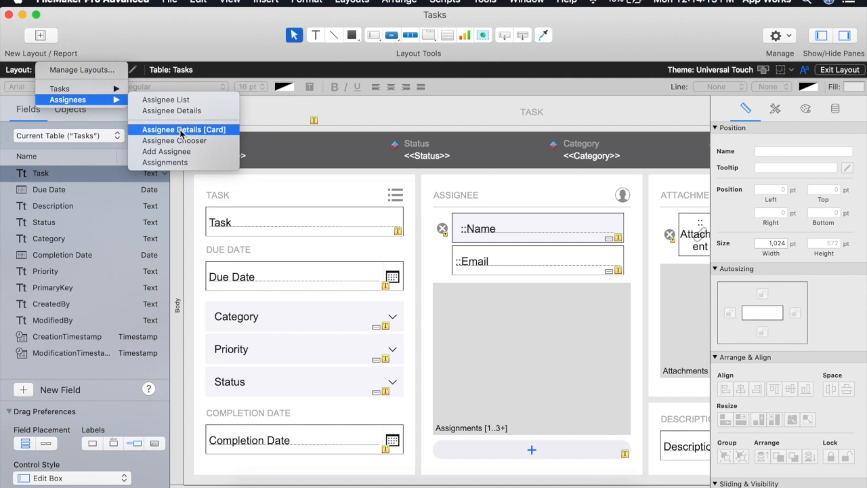
click(184, 130)
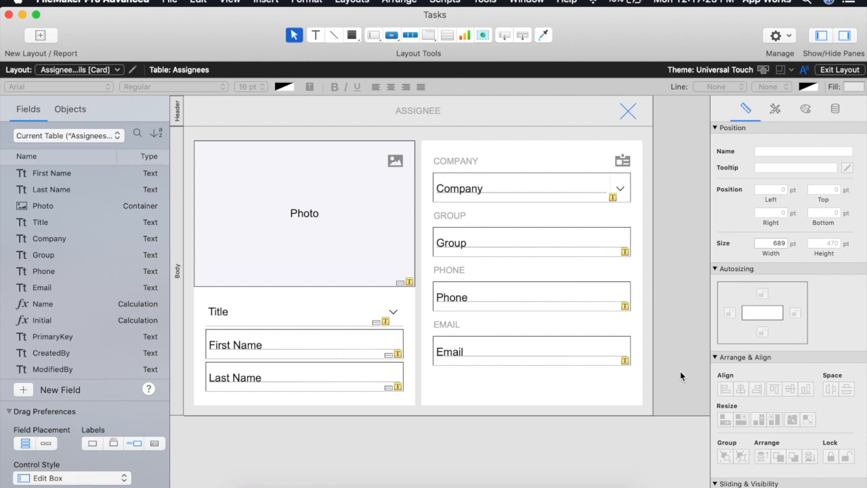
mouse_move(694, 240)
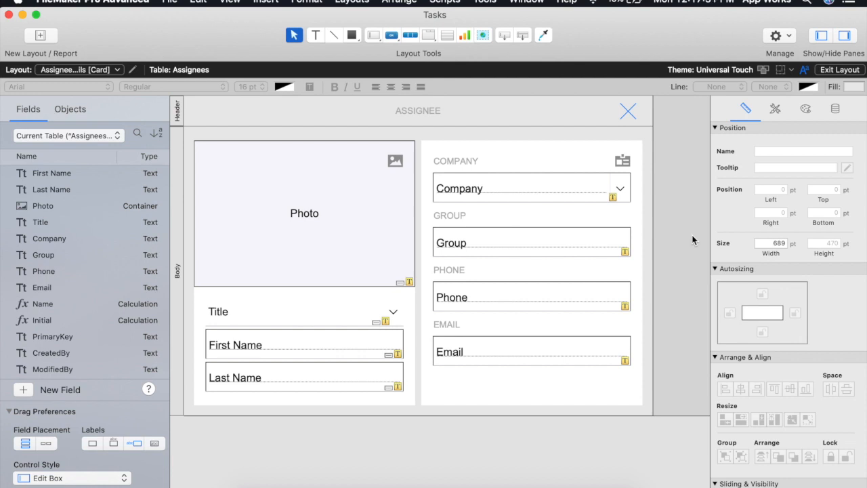
mouse_move(685, 211)
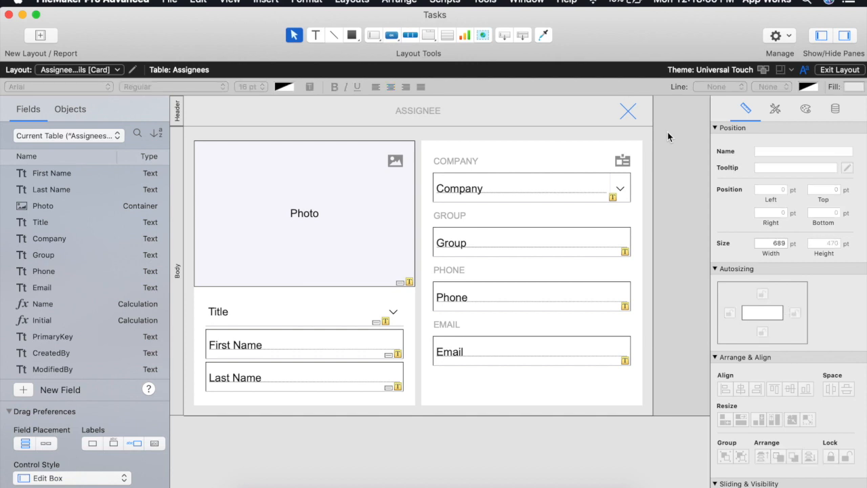
click(78, 69)
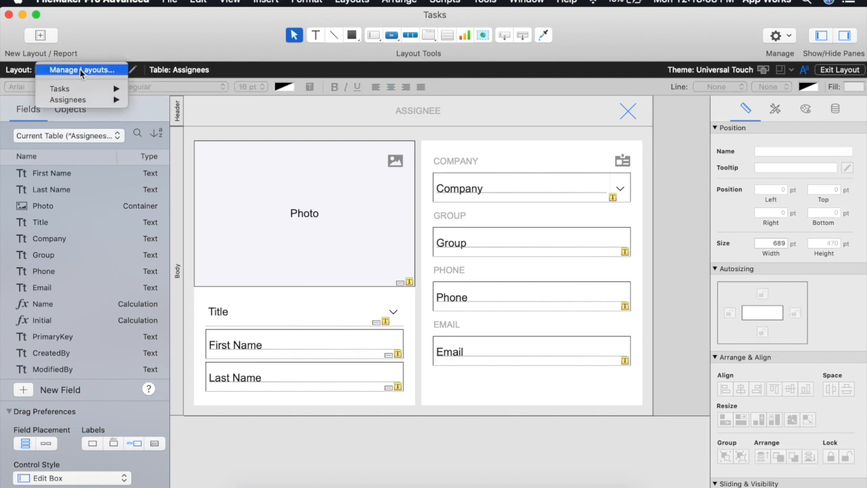
click(67, 100)
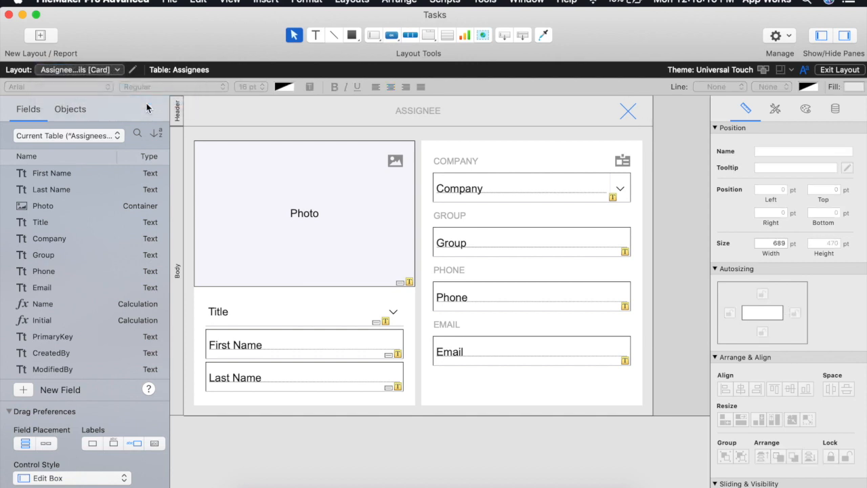
click(839, 69)
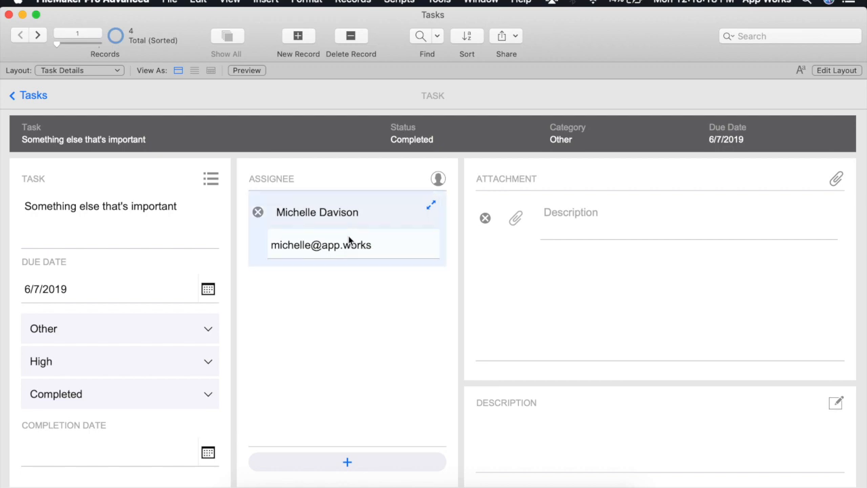
click(431, 203)
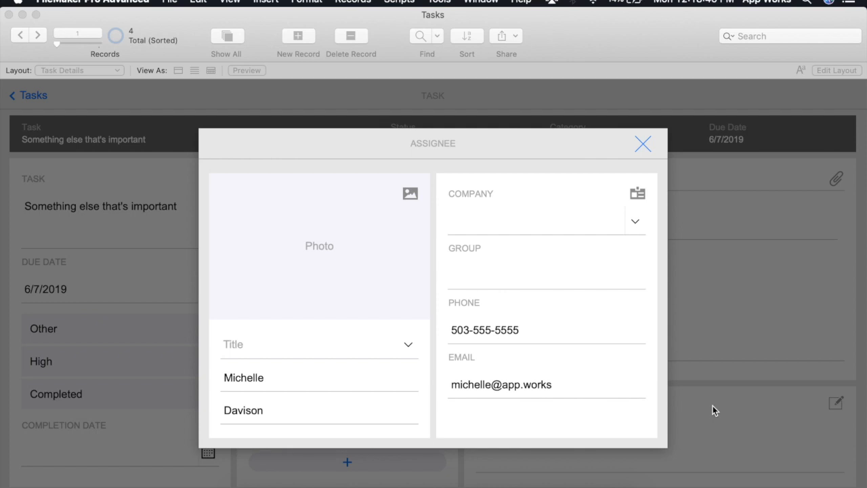
mouse_move(326, 209)
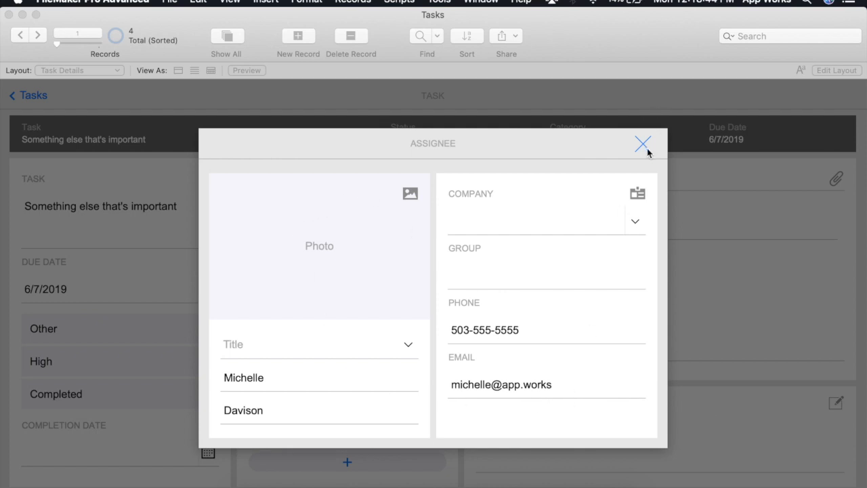
click(643, 144)
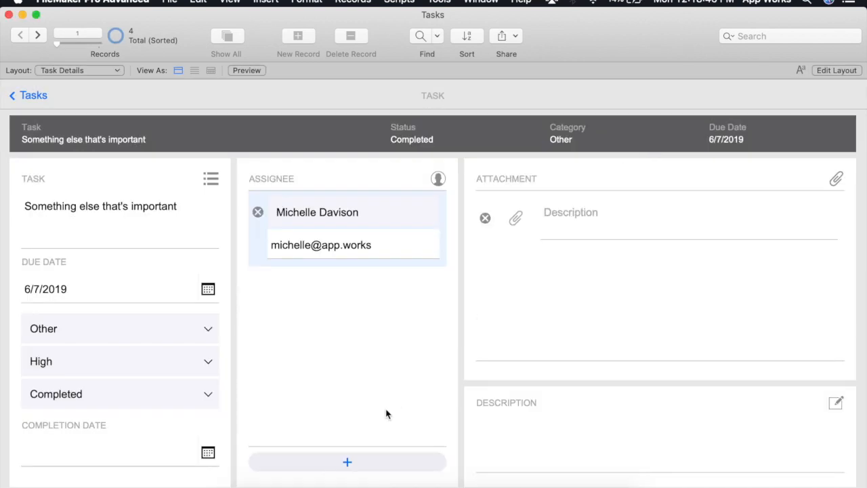